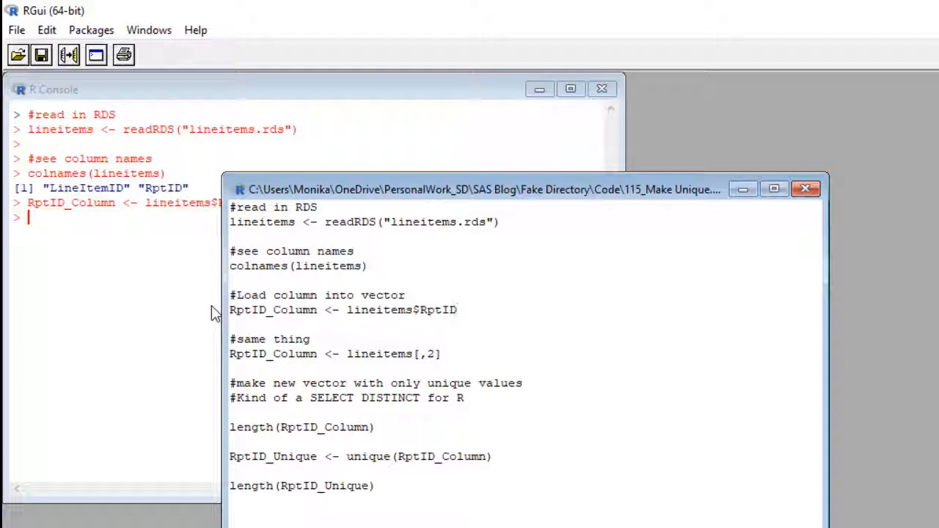
Run the script line RptID_Column <- lineitems$RptID in the console.
click(450, 309)
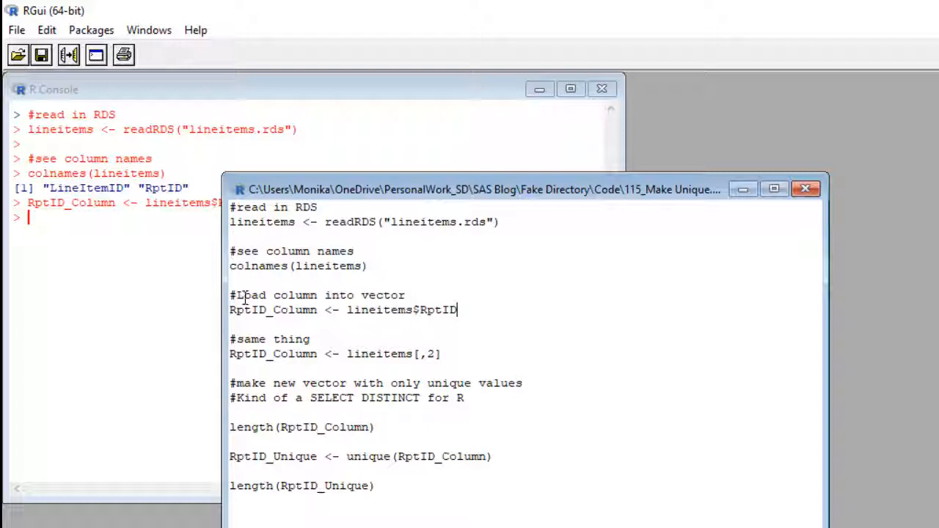
key(Return)
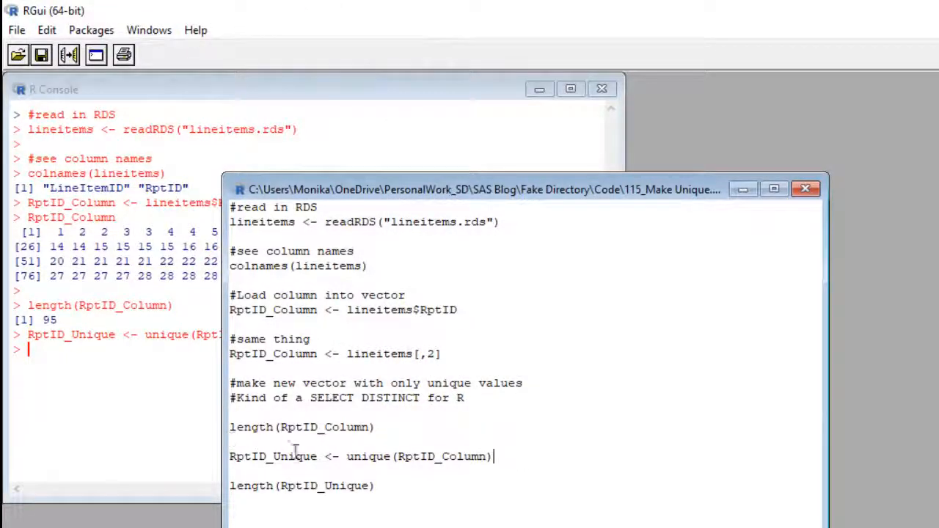
key(Return)
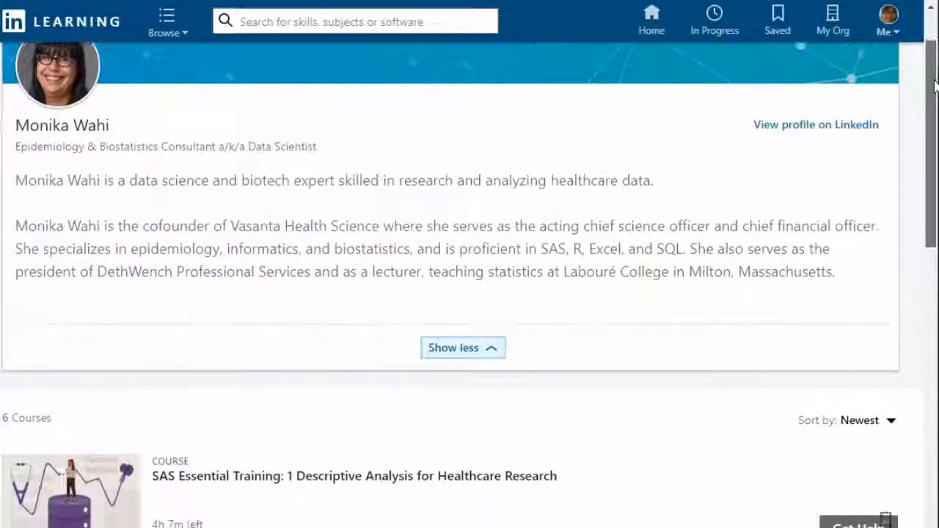
Scroll the instructor profile to the six healthcare and SAS courses.
scroll(down, 3)
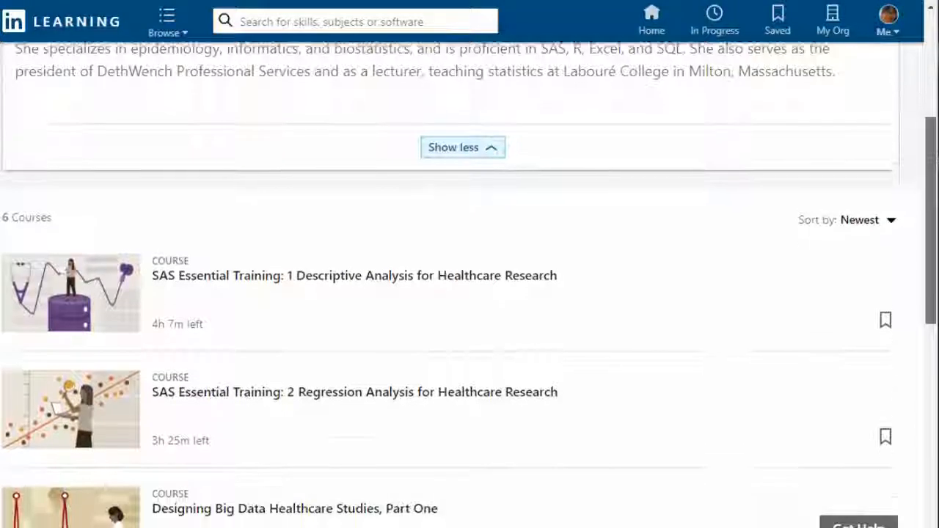
scroll(down, 3)
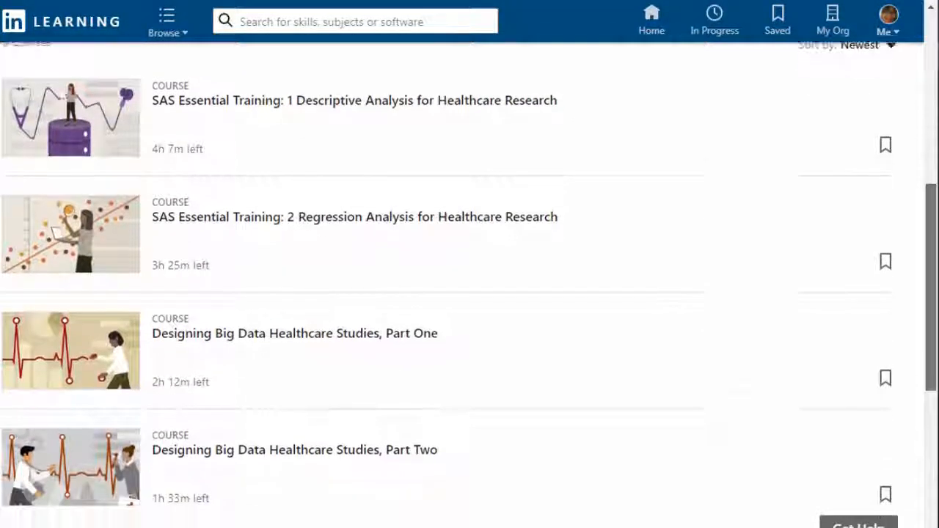